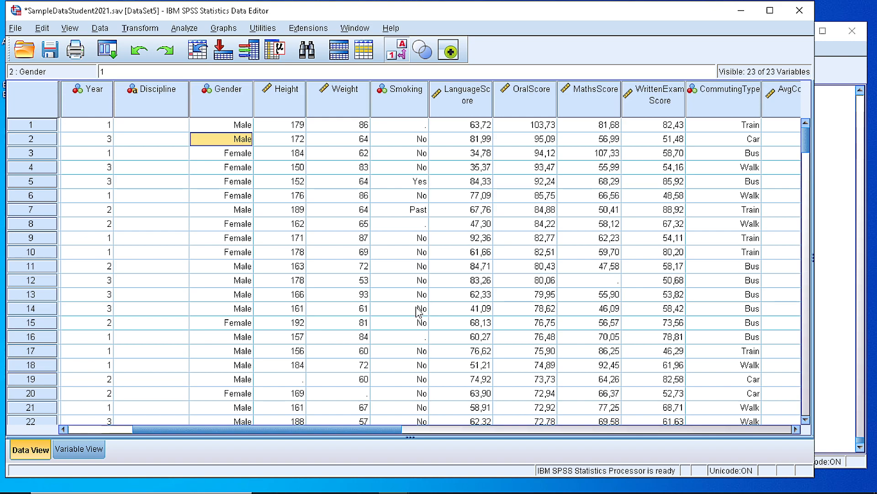
pyautogui.moveTo(373, 273)
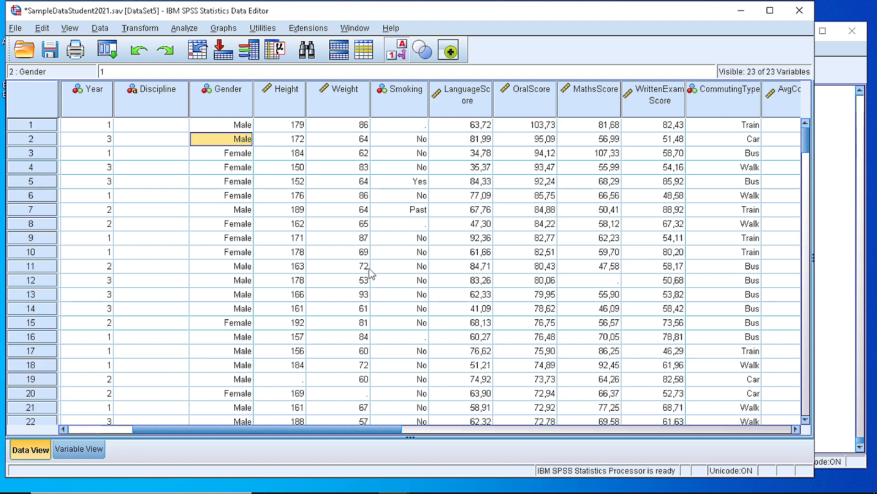
# Show the Graphs > Legacy Dialogs list of chart types including Boxplot.
pyautogui.click(223, 28)
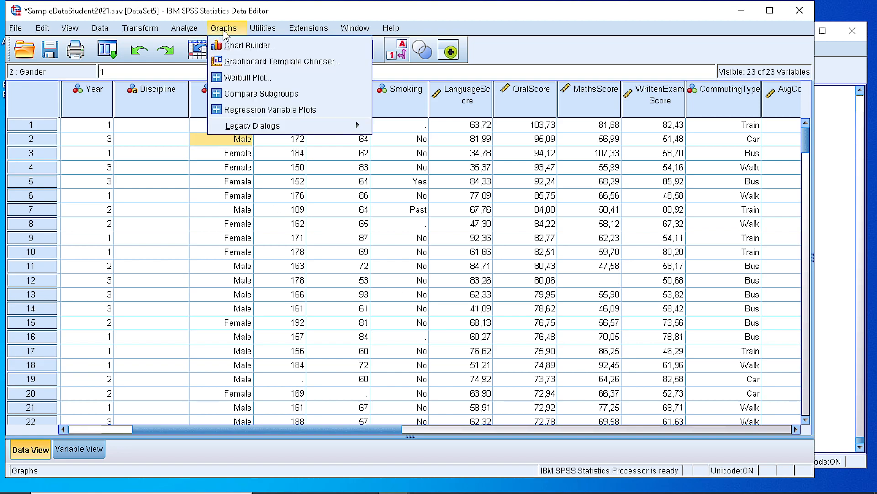
pyautogui.moveTo(252, 126)
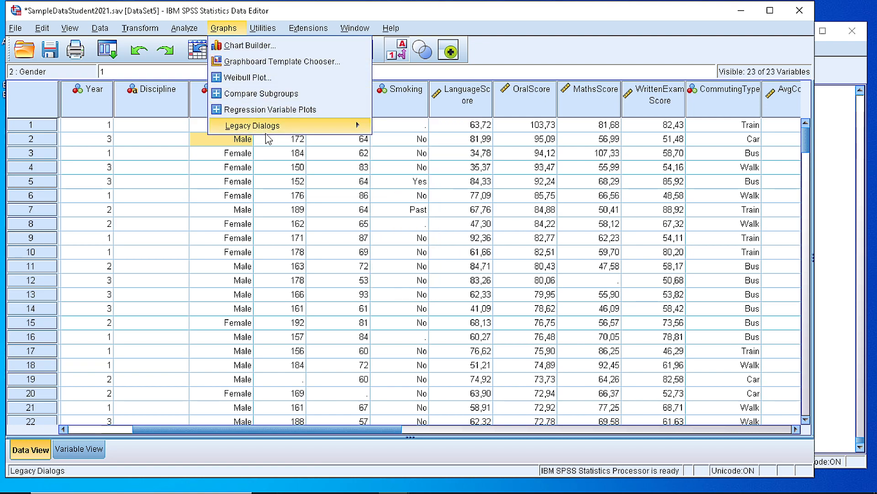
pyautogui.click(252, 125)
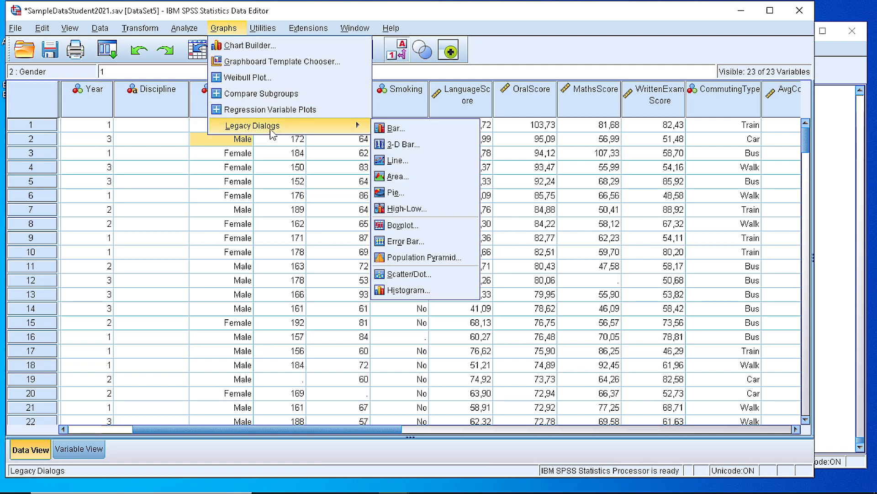
pyautogui.moveTo(400, 225)
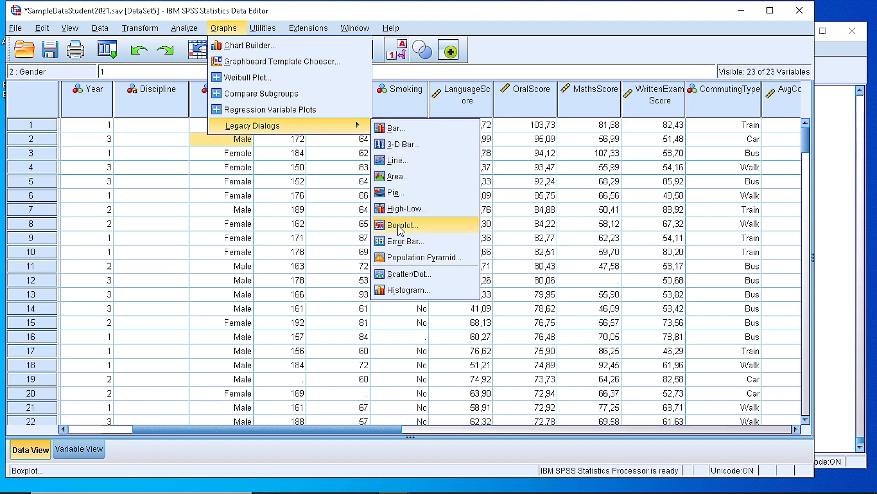
# Begin a Simple boxplot summarising groups of cases.
pyautogui.click(400, 224)
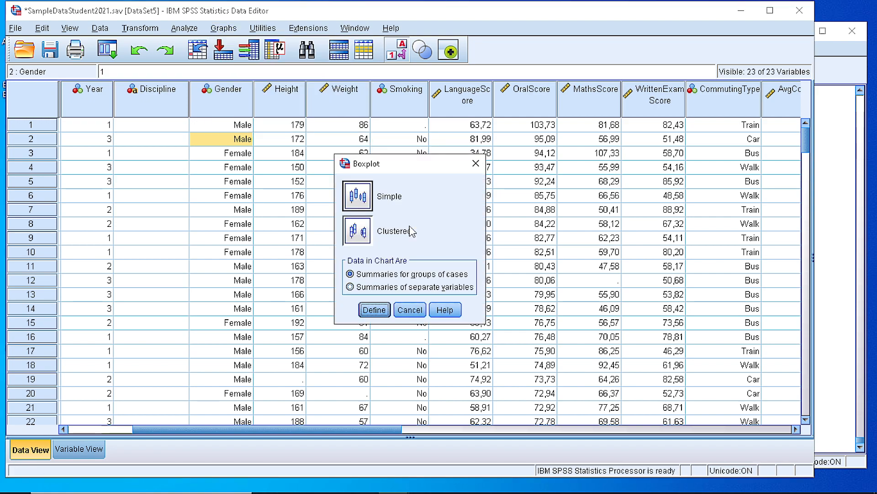
pyautogui.click(358, 196)
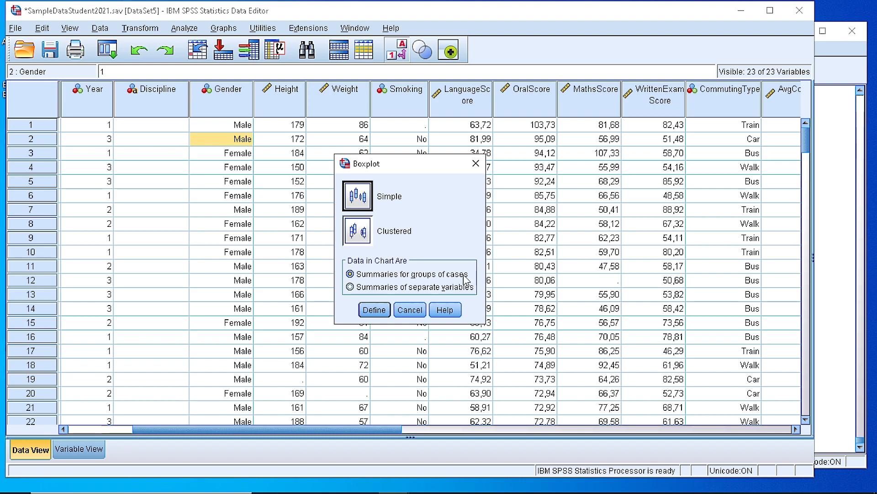
pyautogui.moveTo(403, 300)
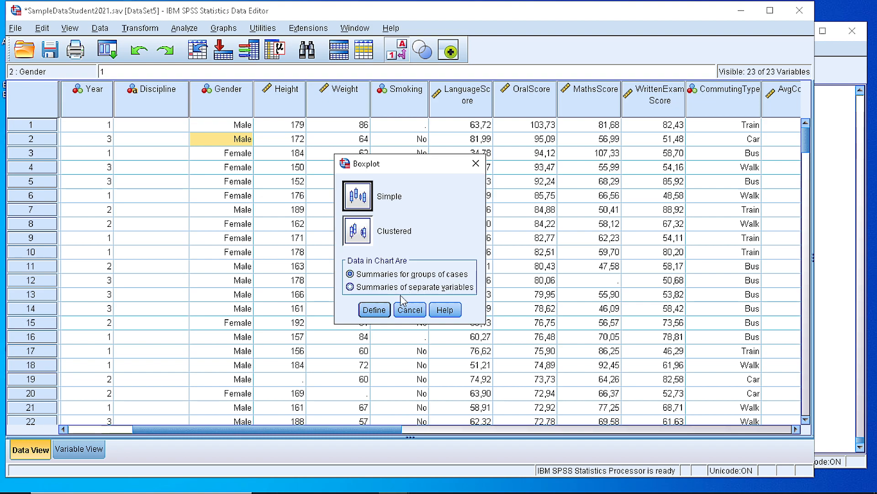
# Define the boxplot with MathsScore as the variable and Gender as the category axis.
pyautogui.click(374, 310)
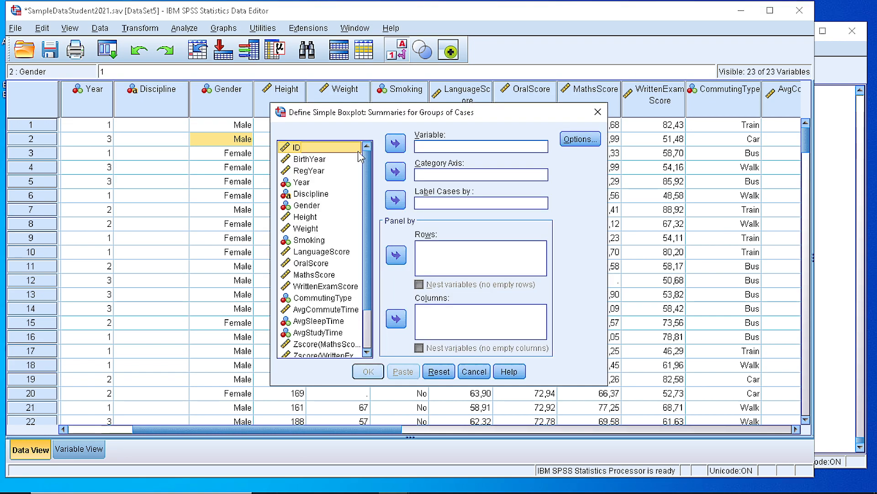
pyautogui.moveTo(429, 142)
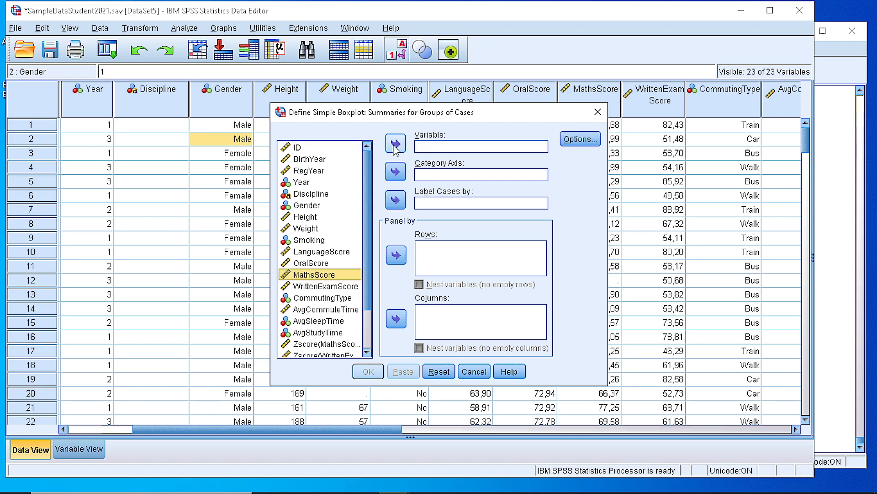
pyautogui.click(395, 143)
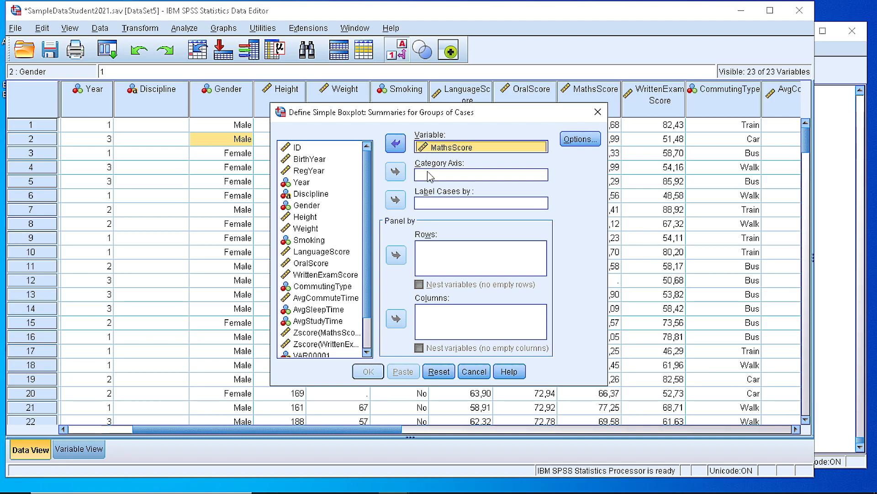
pyautogui.moveTo(420, 176)
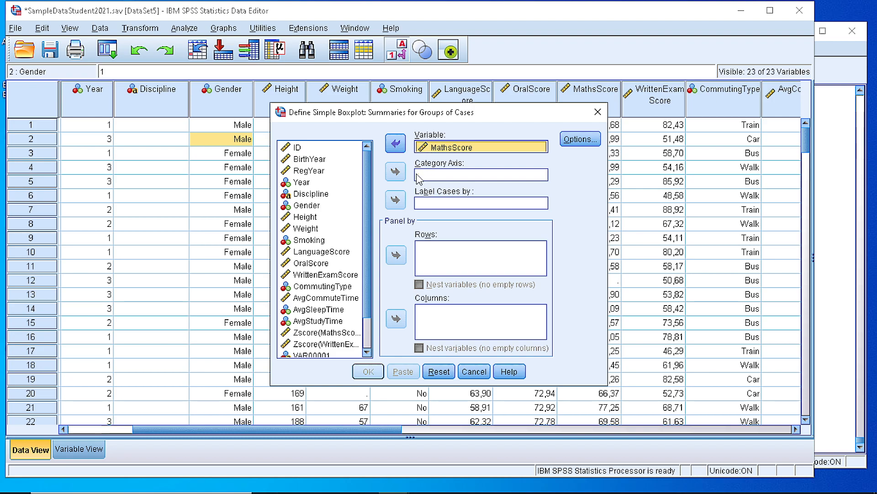
pyautogui.moveTo(395, 179)
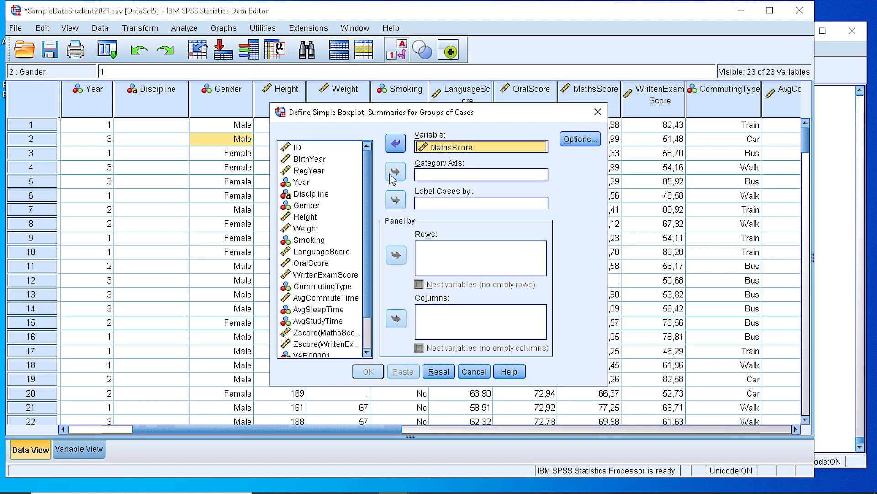
pyautogui.moveTo(300, 248)
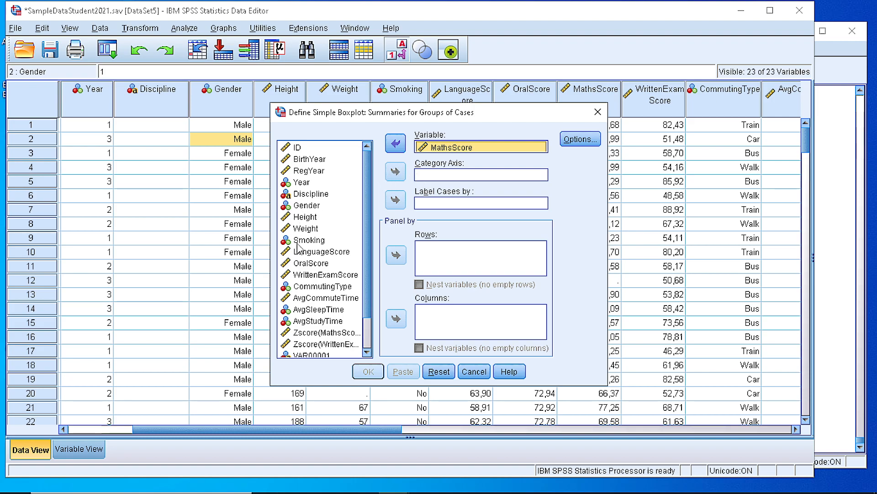
pyautogui.click(307, 205)
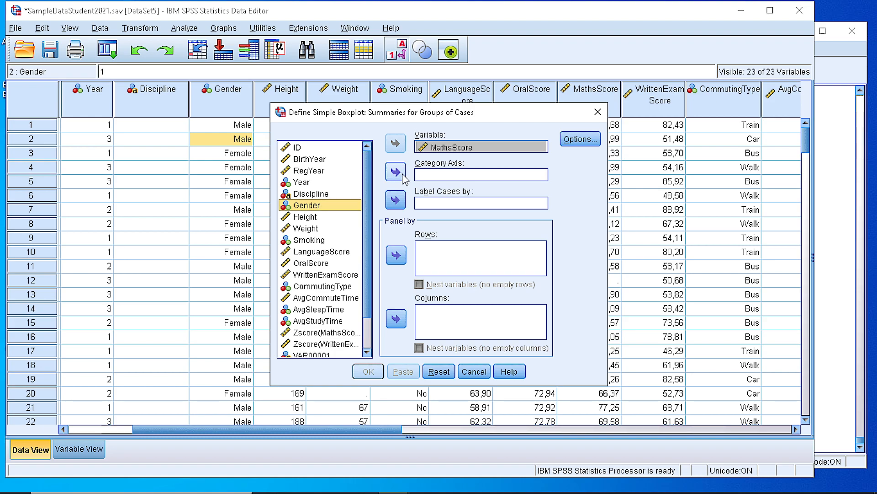
pyautogui.click(395, 171)
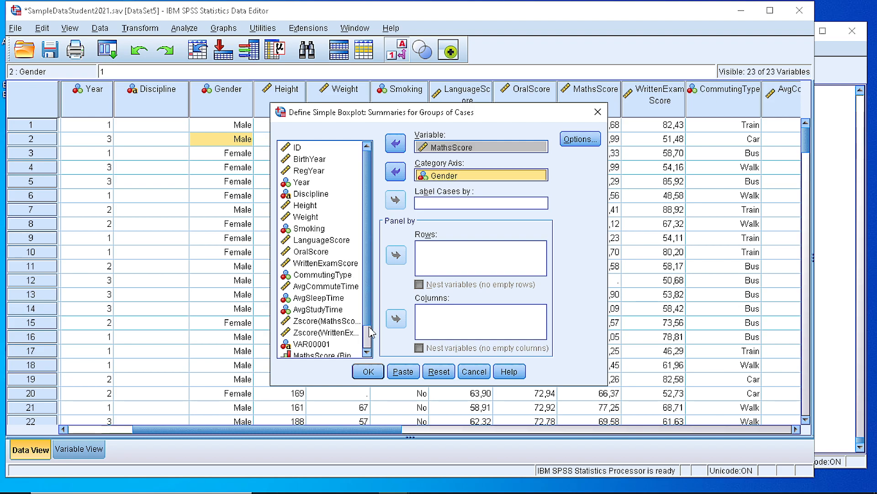
pyautogui.moveTo(458, 235)
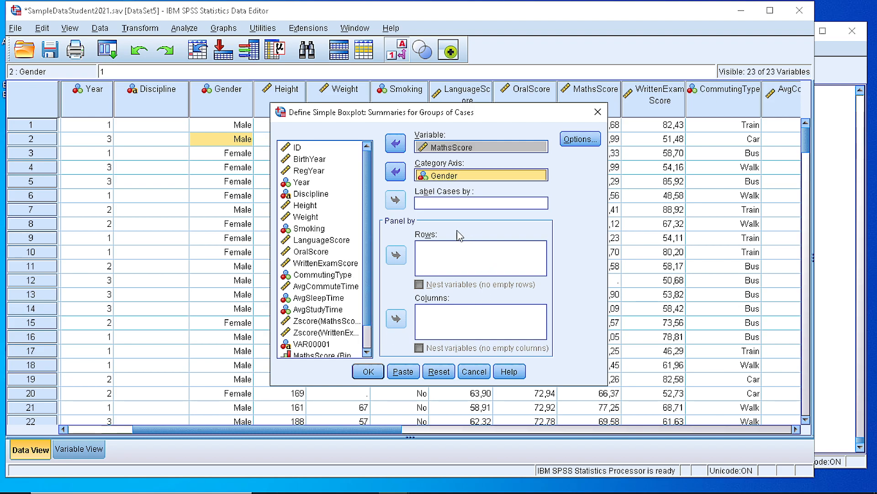
pyautogui.moveTo(446, 248)
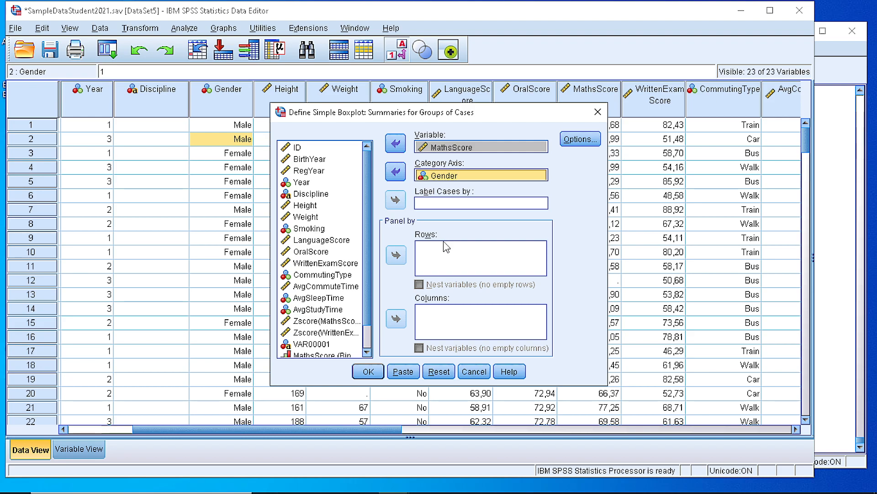
pyautogui.click(367, 371)
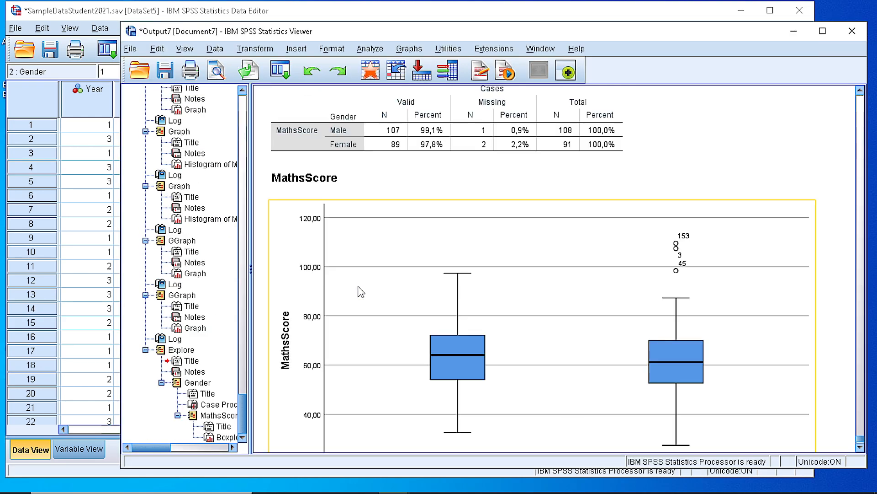
pyautogui.scroll(-3)
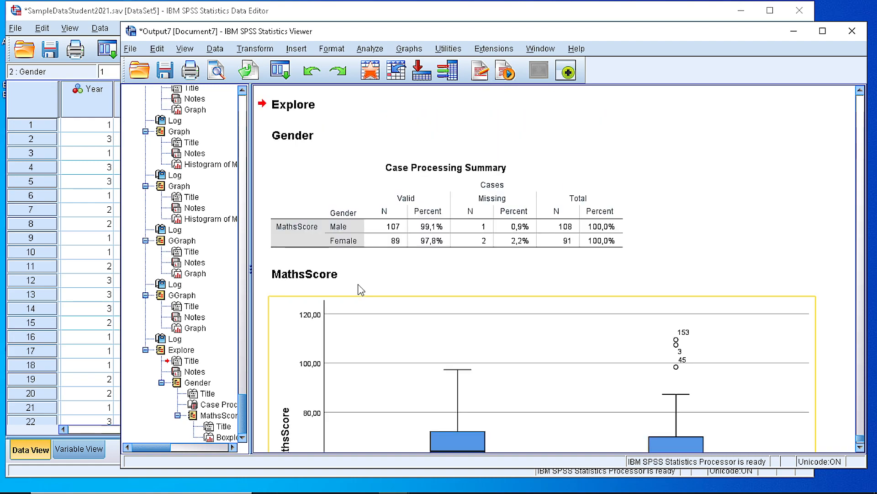
pyautogui.click(445, 203)
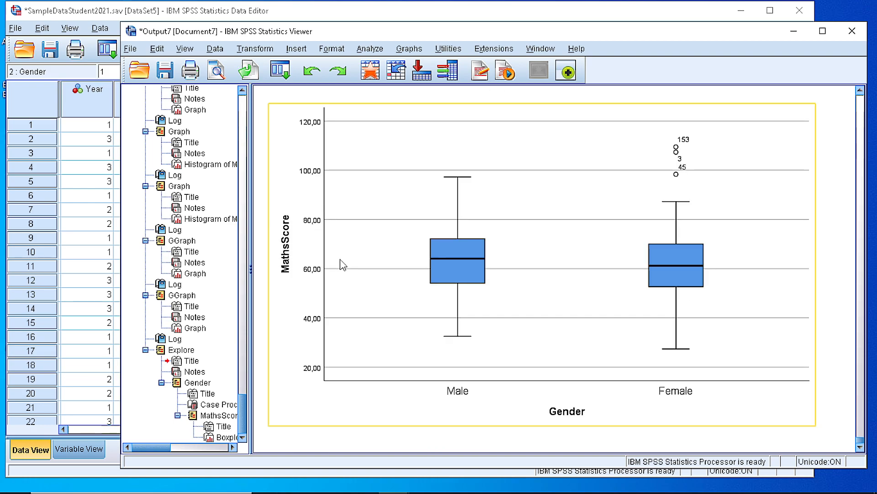
pyautogui.moveTo(660, 271)
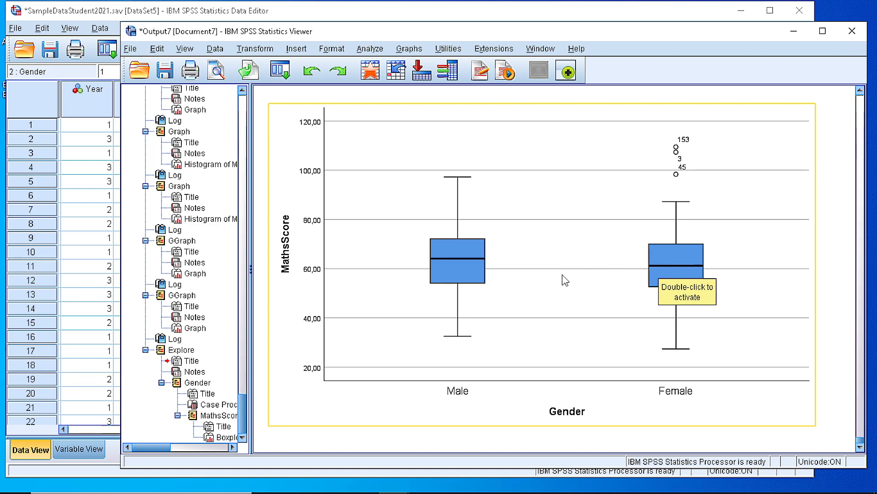
pyautogui.moveTo(716, 339)
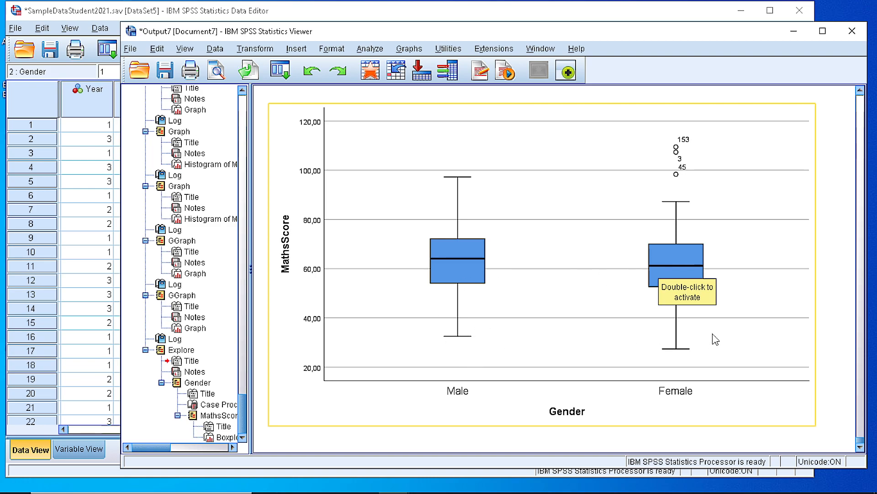
pyautogui.moveTo(459, 192)
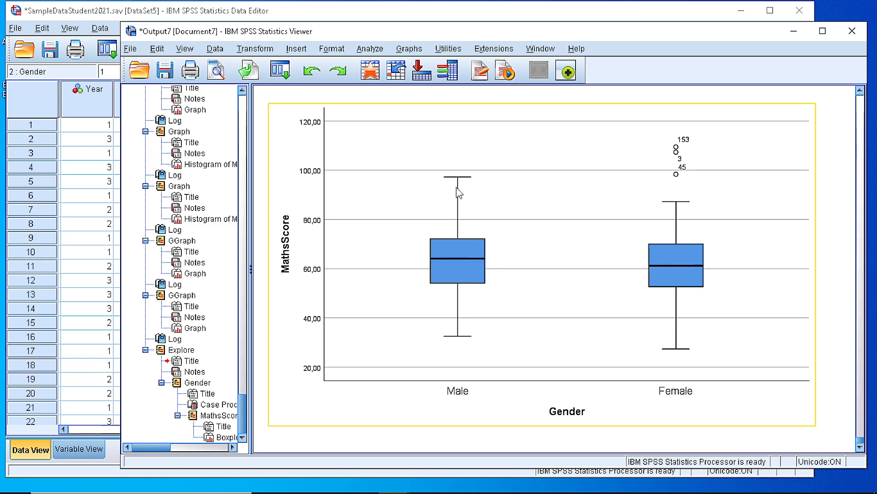
pyautogui.moveTo(443, 278)
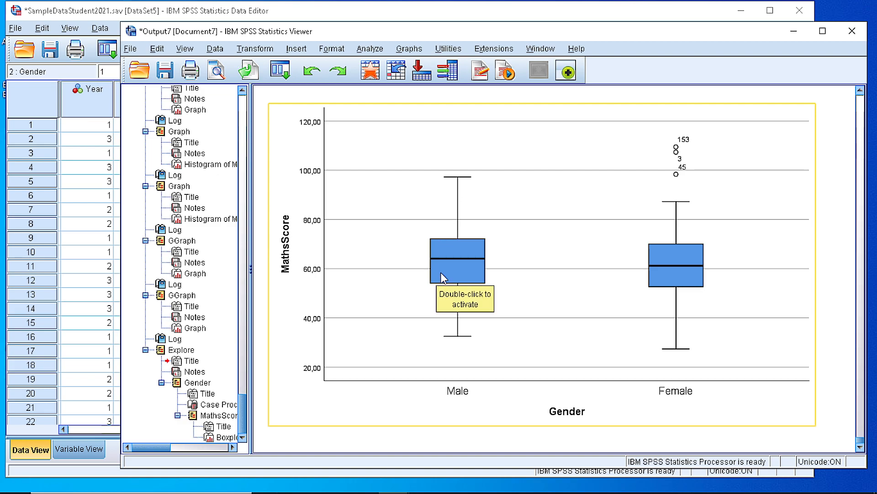
pyautogui.moveTo(443, 241)
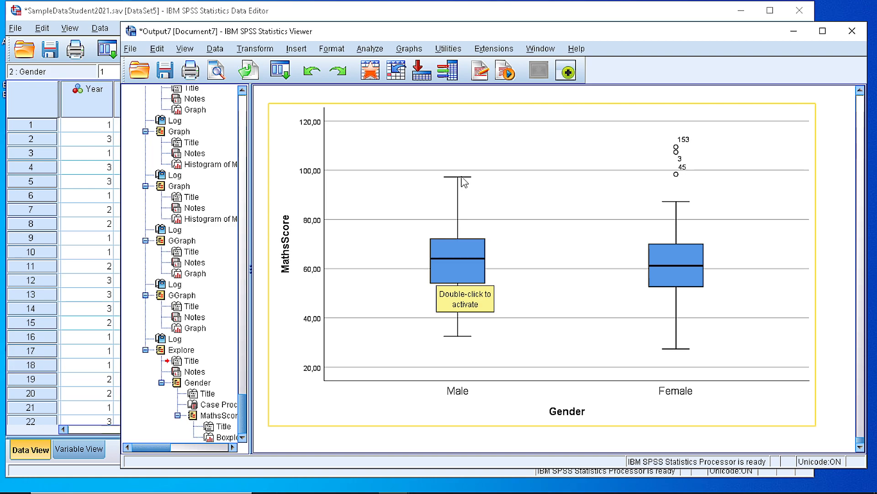
pyautogui.moveTo(453, 337)
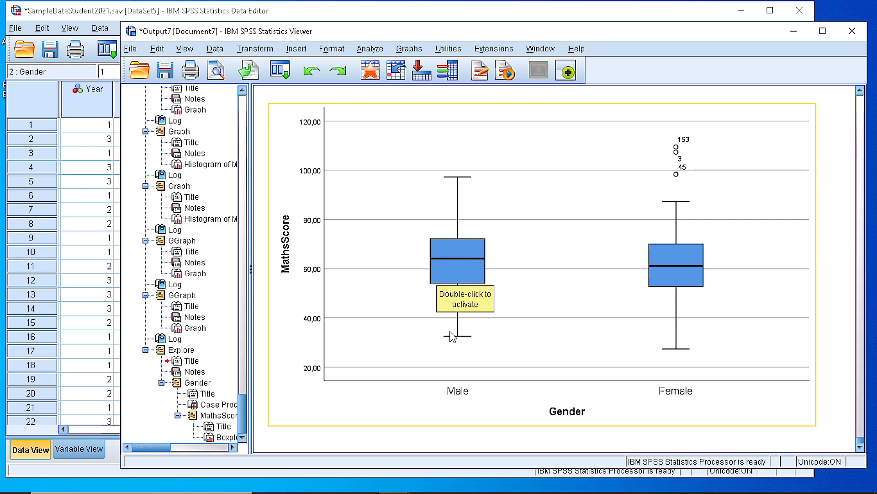
pyautogui.moveTo(461, 341)
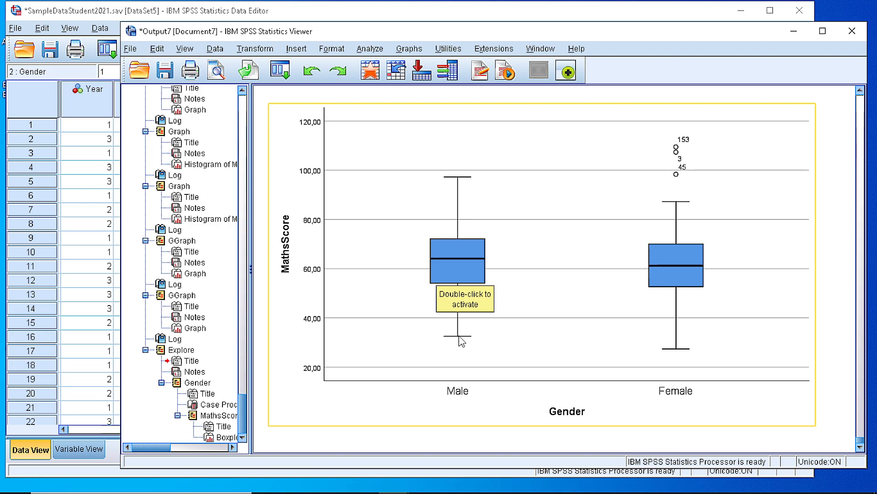
pyautogui.moveTo(465, 336)
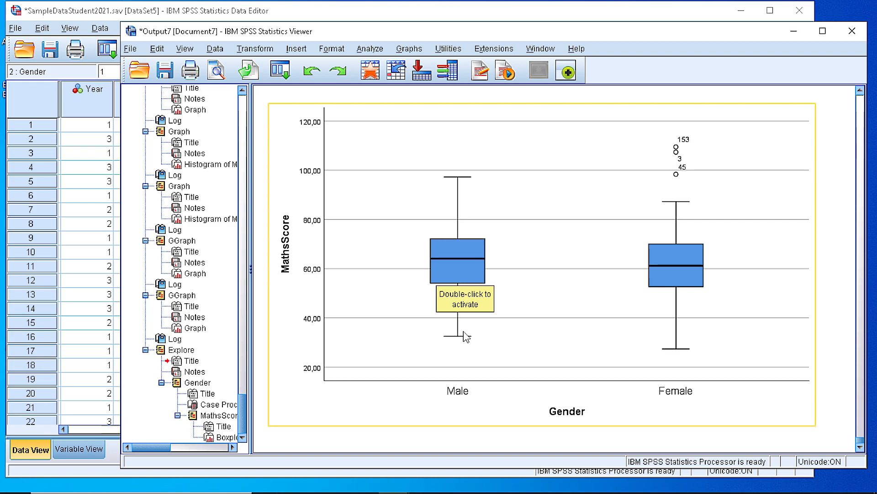
pyautogui.moveTo(642, 191)
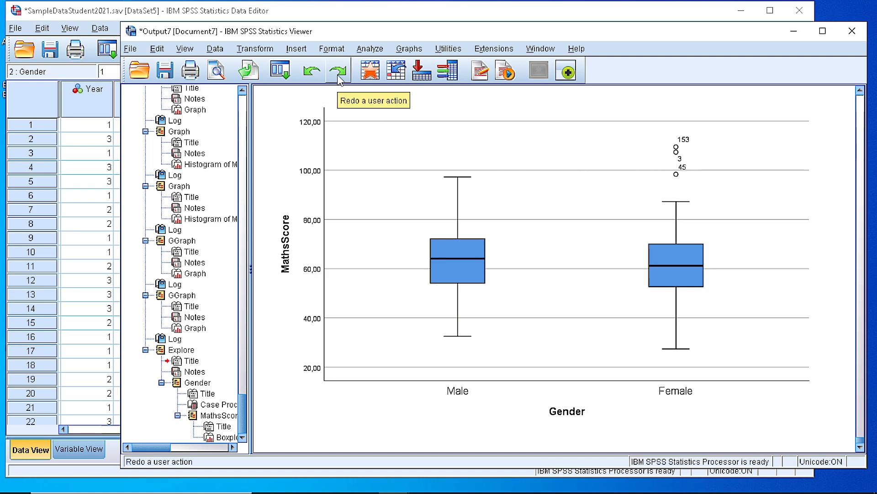
# Launch the Chart Builder and dismiss the measurement level notice.
pyautogui.click(409, 49)
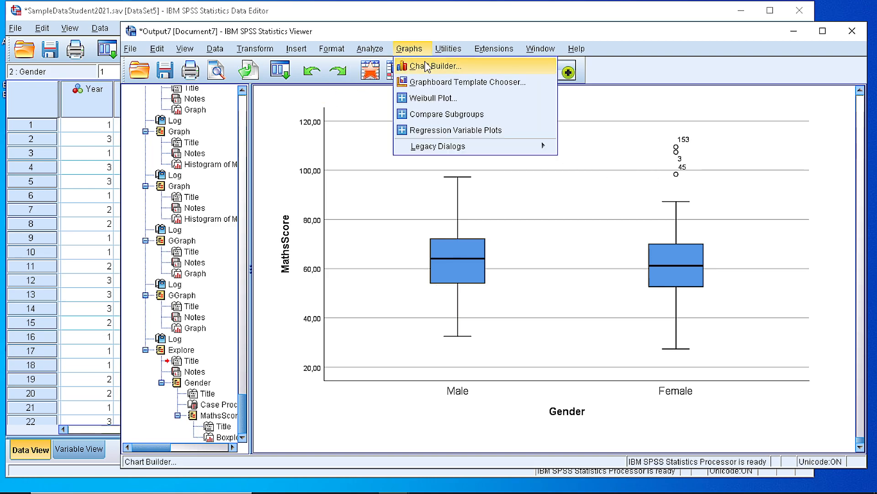
pyautogui.click(432, 66)
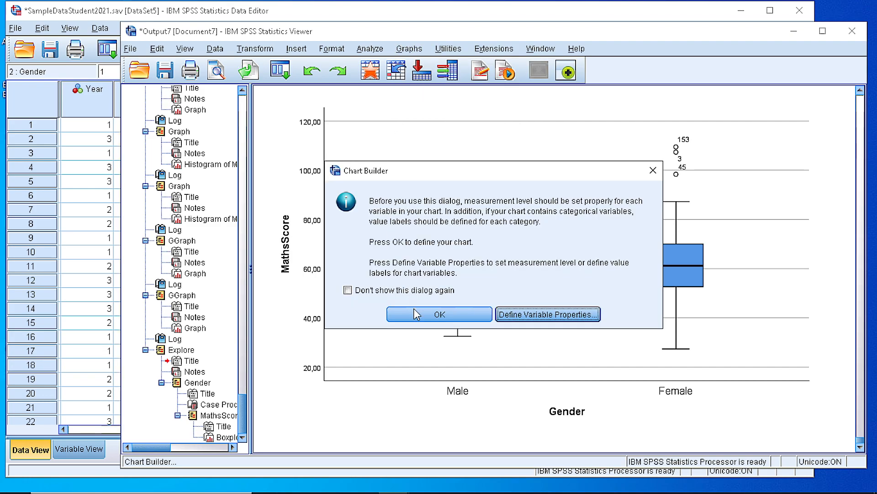
pyautogui.click(439, 313)
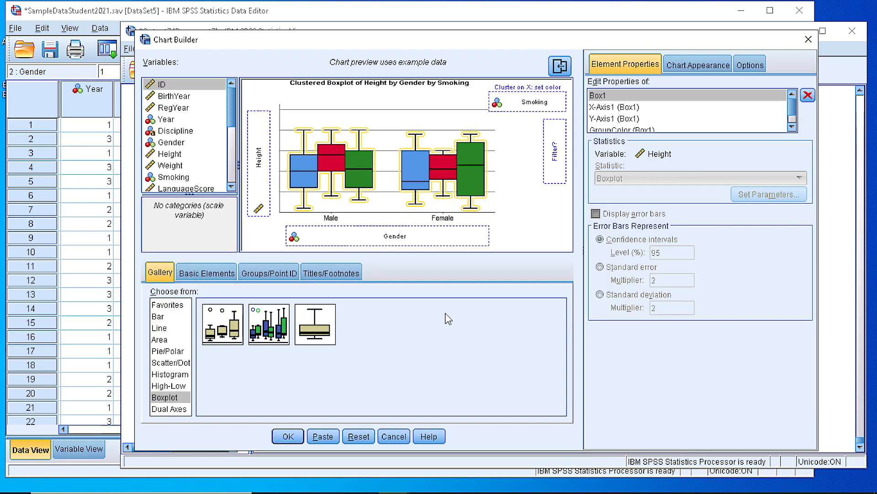
pyautogui.moveTo(207, 280)
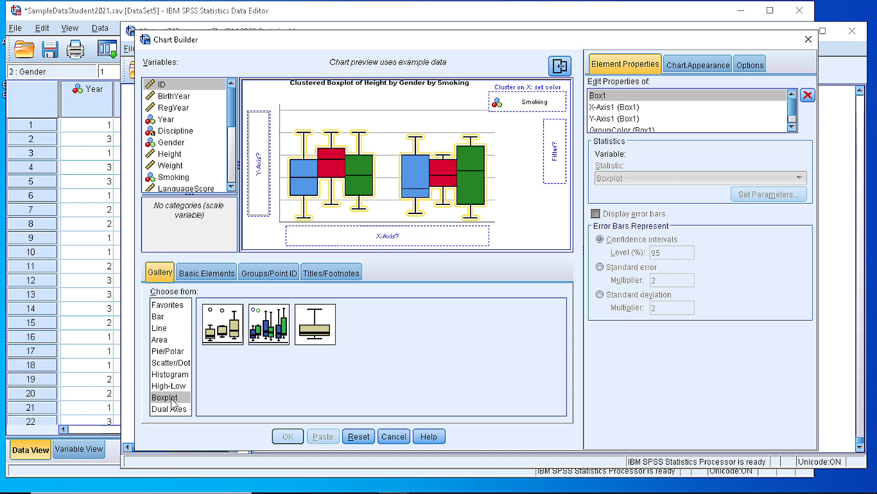
# Choose the Simple Boxplot, make LanguageScore the Y-axis variable and select Smoking in the list.
pyautogui.click(222, 327)
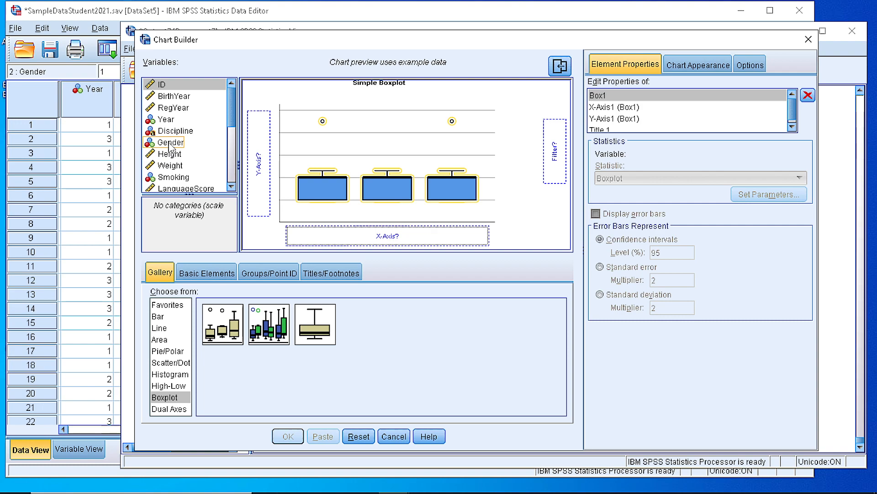
pyautogui.click(168, 154)
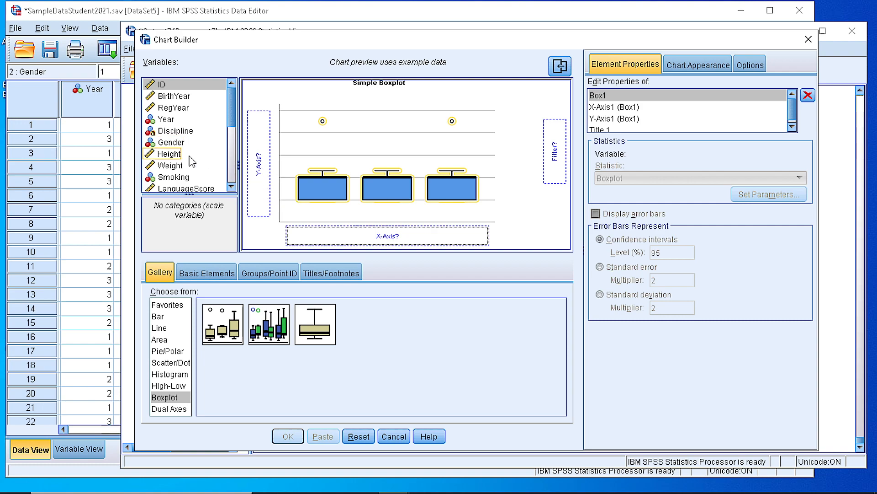
pyautogui.scroll(-3)
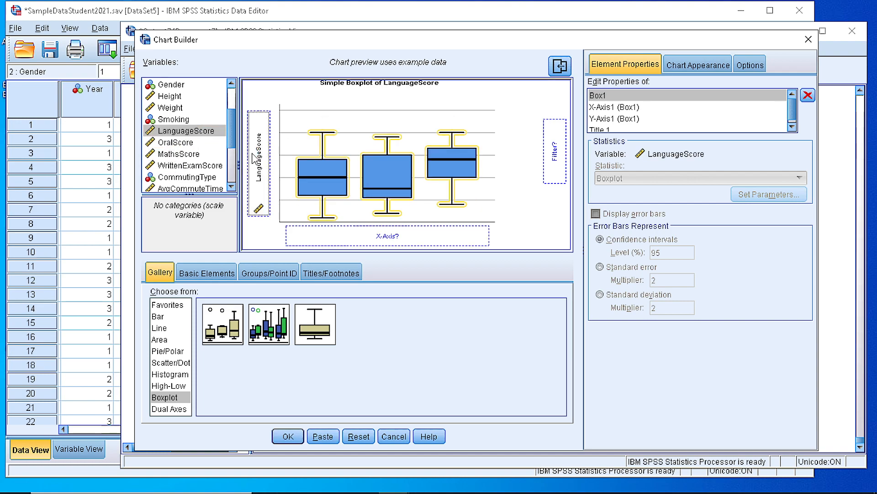
pyautogui.moveTo(345, 234)
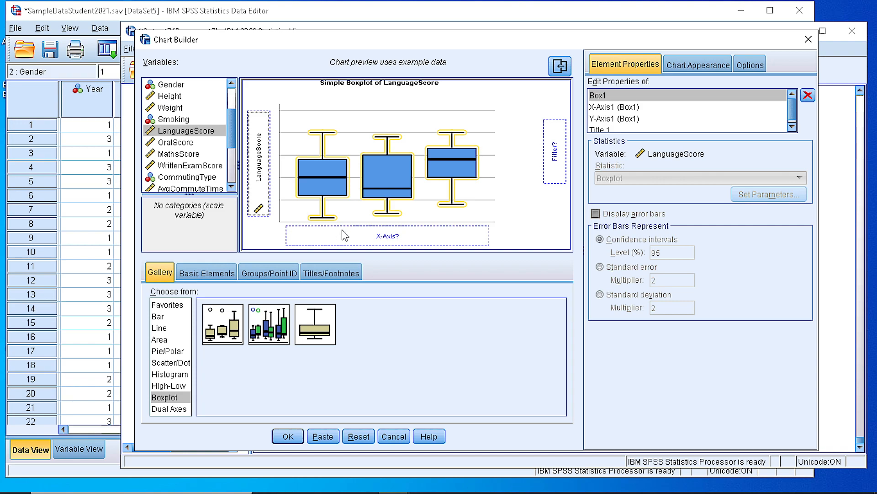
pyautogui.moveTo(392, 217)
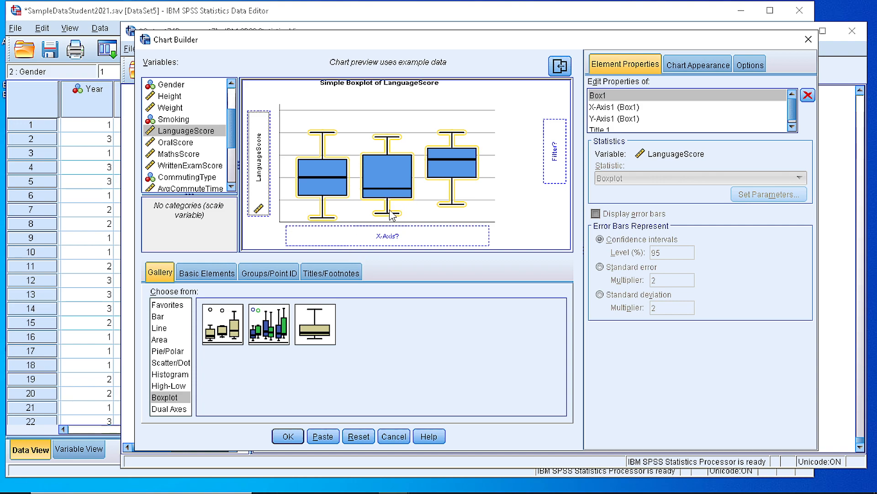
pyautogui.click(173, 119)
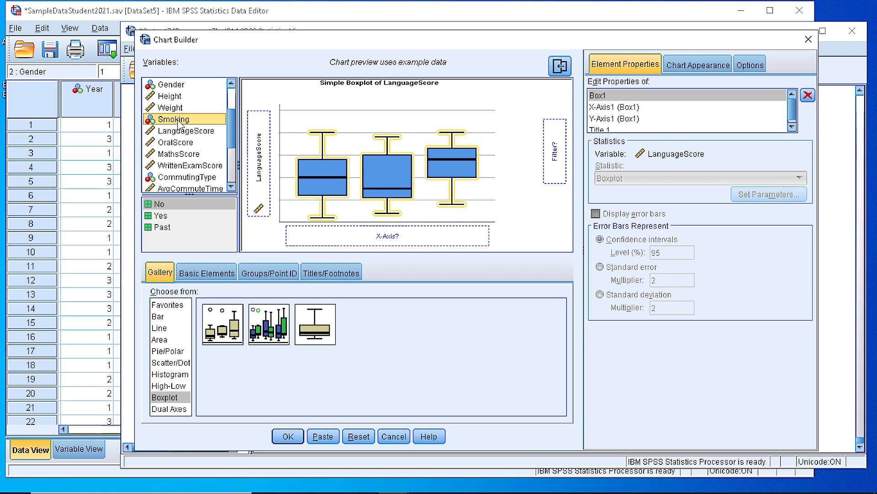
pyautogui.moveTo(146, 241)
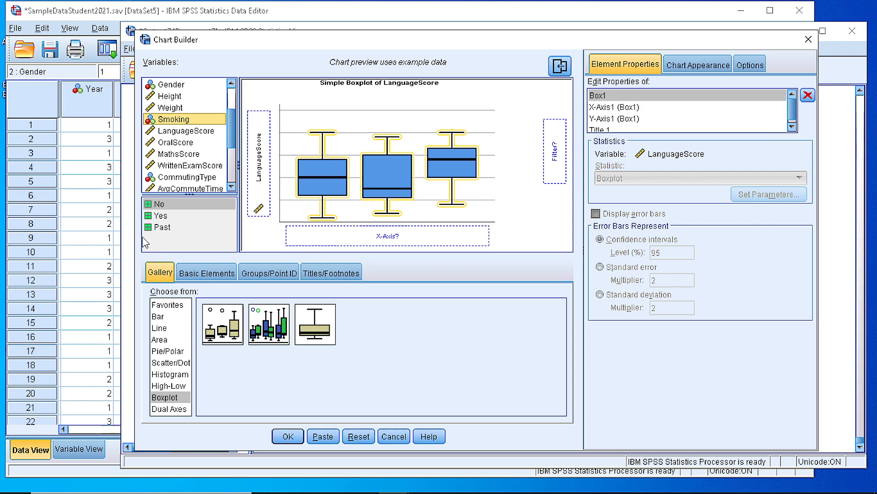
pyautogui.click(174, 119)
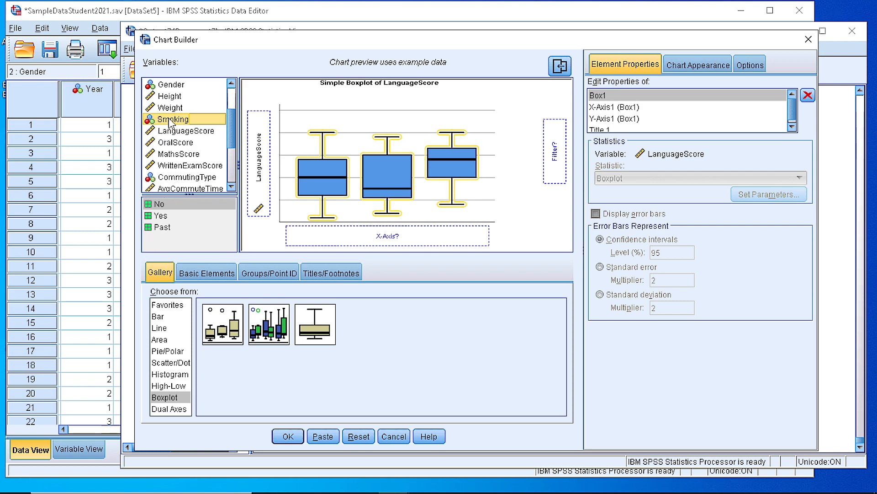
# Place Smoking on the X-axis and generate the LanguageScore by Smoking boxplot.
pyautogui.moveTo(175, 118); pyautogui.dragTo(386, 235)
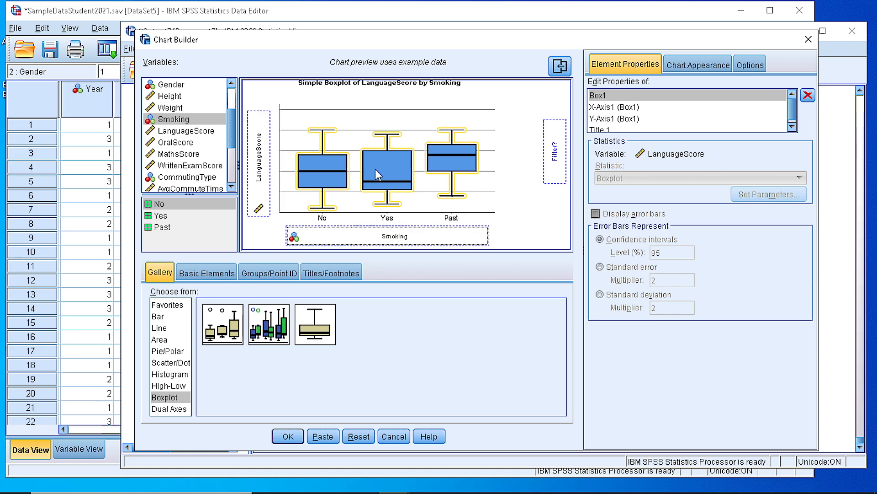
pyautogui.click(287, 436)
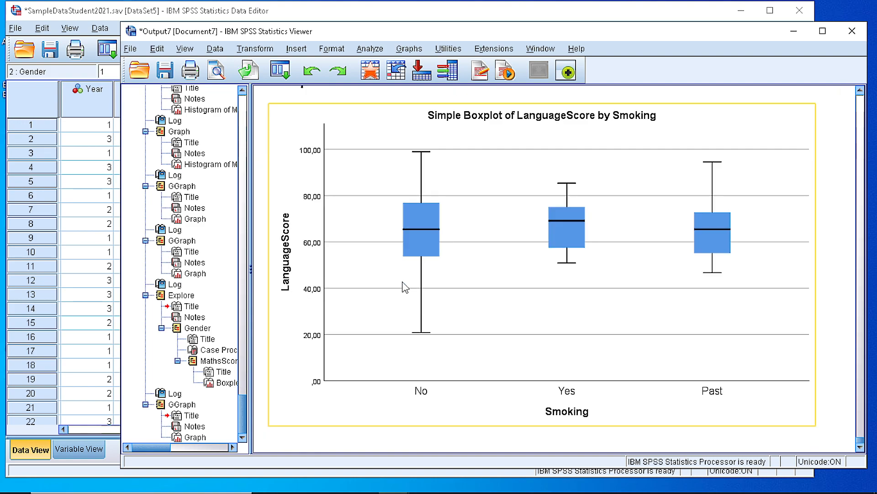
pyautogui.moveTo(711, 226)
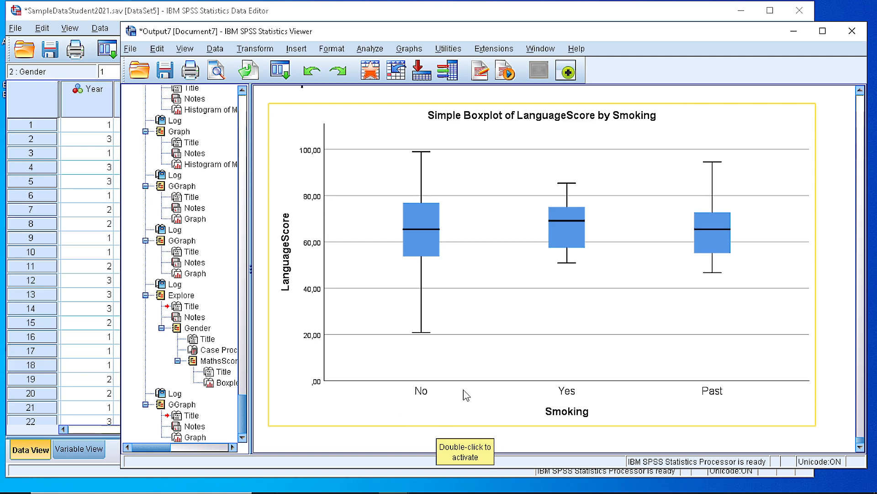
pyautogui.moveTo(734, 395)
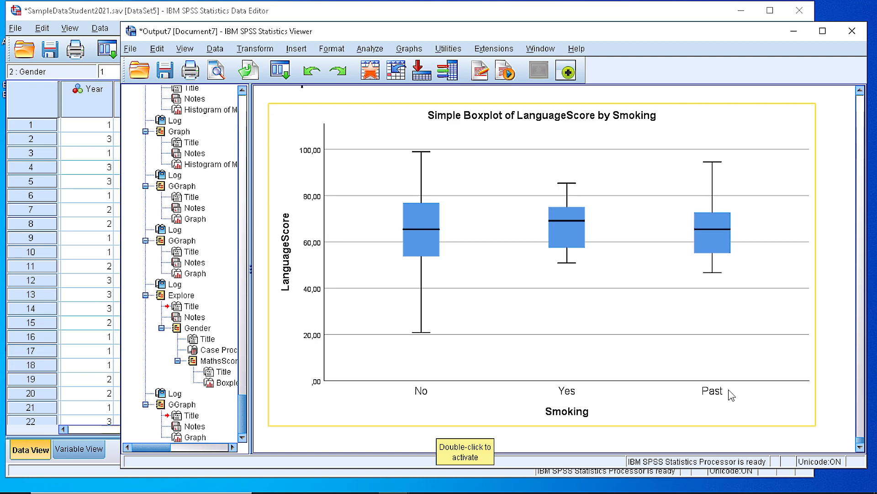
pyautogui.moveTo(477, 407)
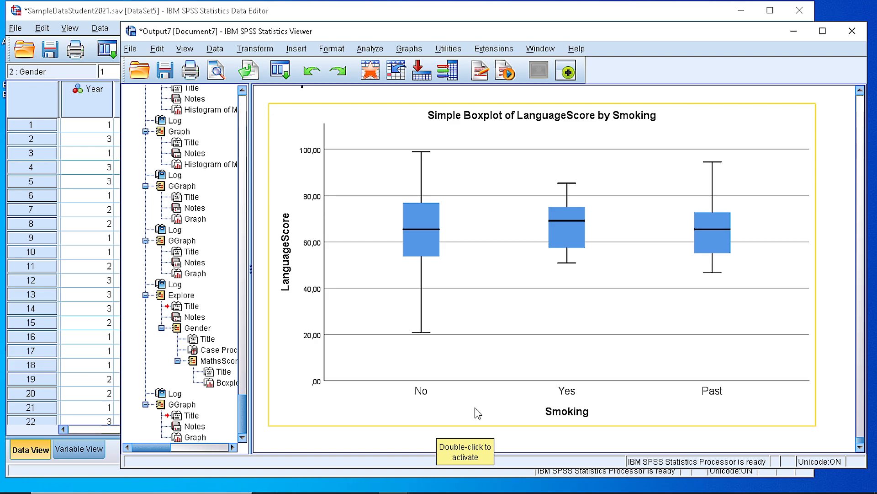
pyautogui.moveTo(478, 421)
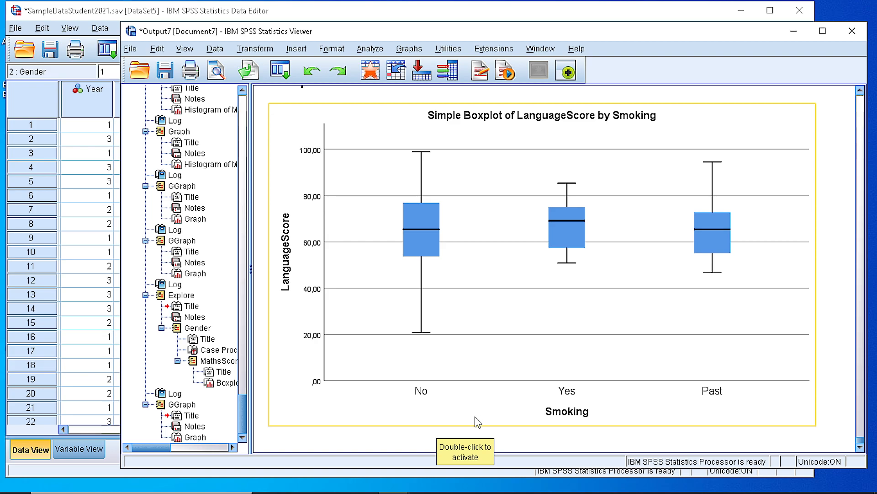
pyautogui.moveTo(508, 407)
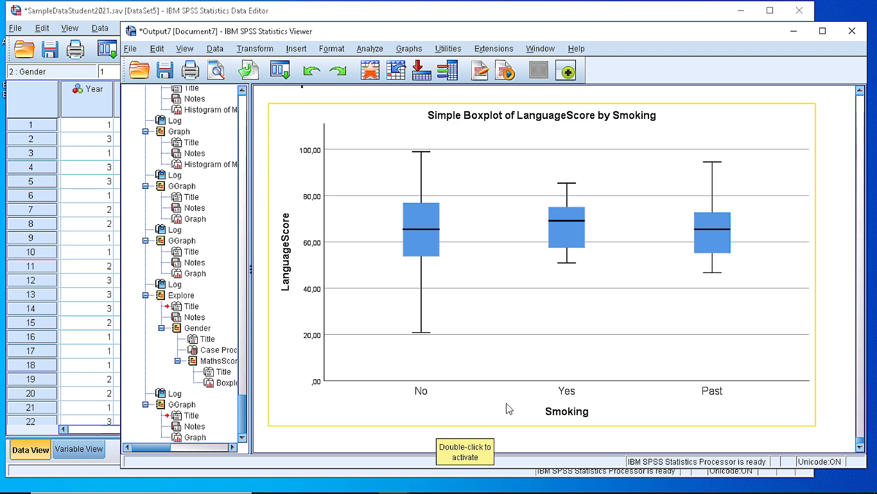
pyautogui.moveTo(514, 401)
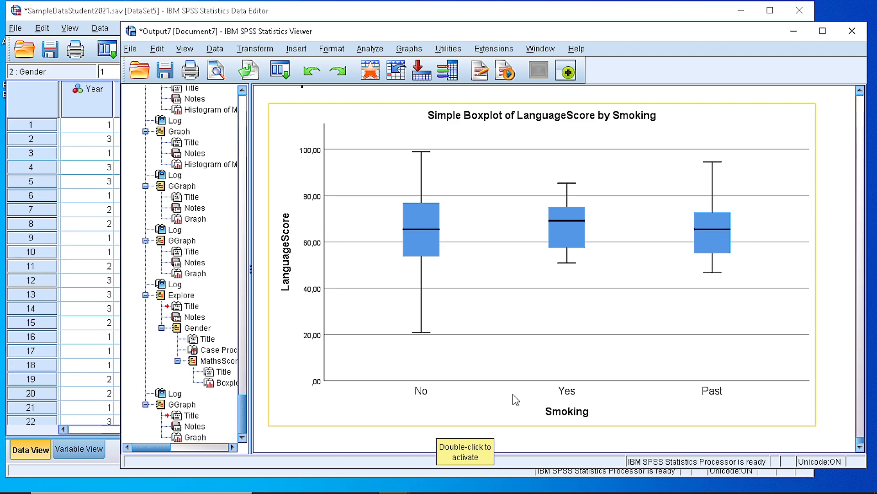
pyautogui.moveTo(511, 403)
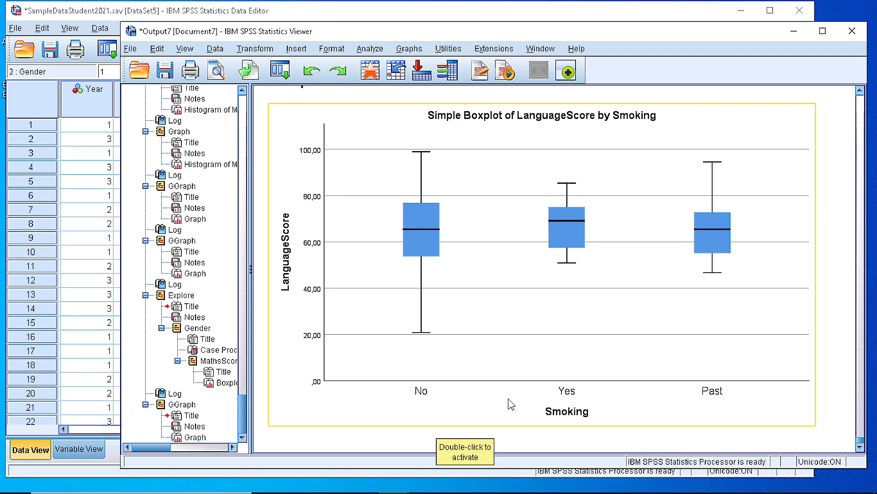